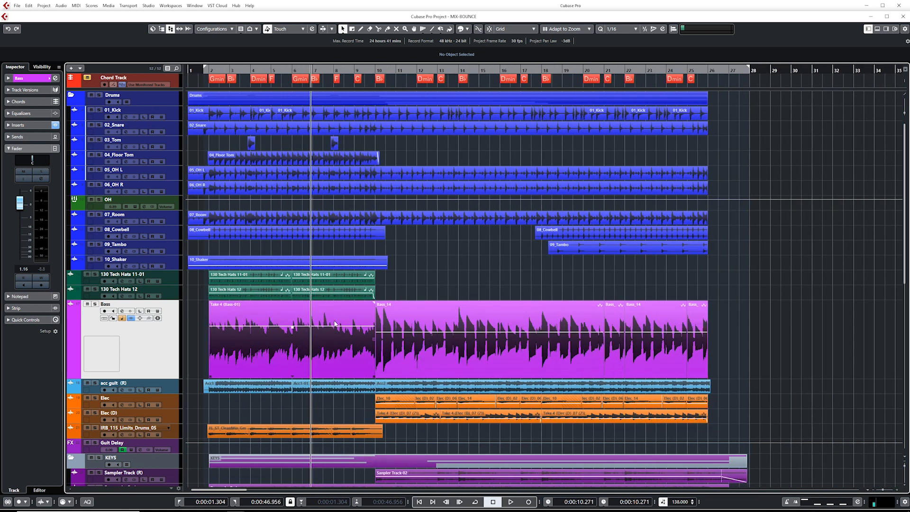
mouse_move(271, 356)
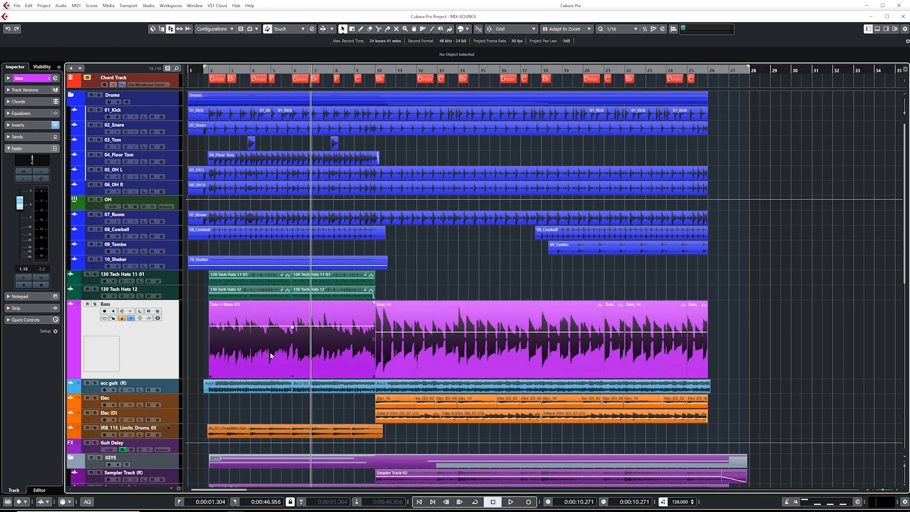
Glue the Take 4 (Bass-01) events before Bass_14 into a single bass event.
left_click(261, 342)
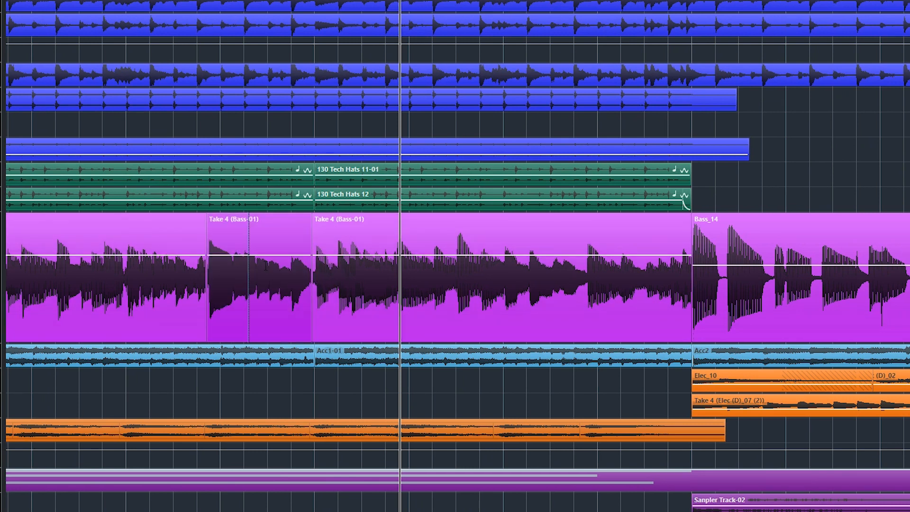
left_click(258, 278)
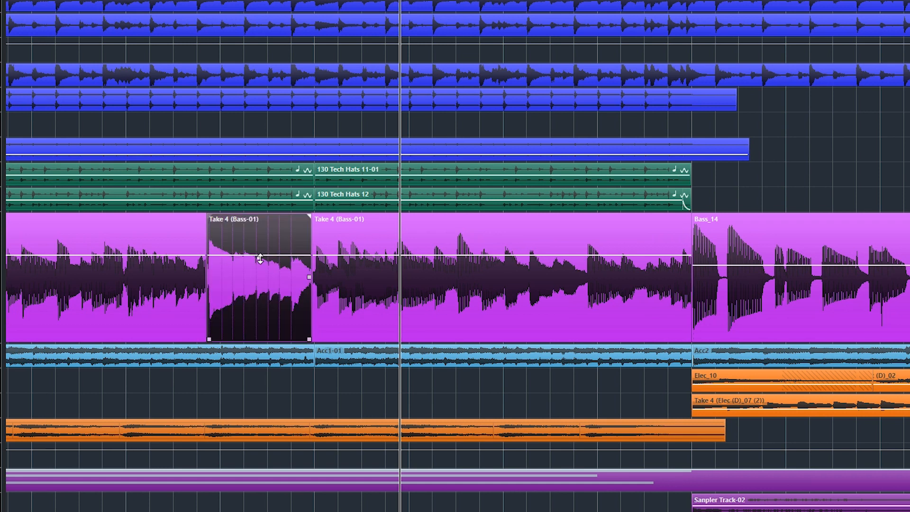
left_click(258, 309)
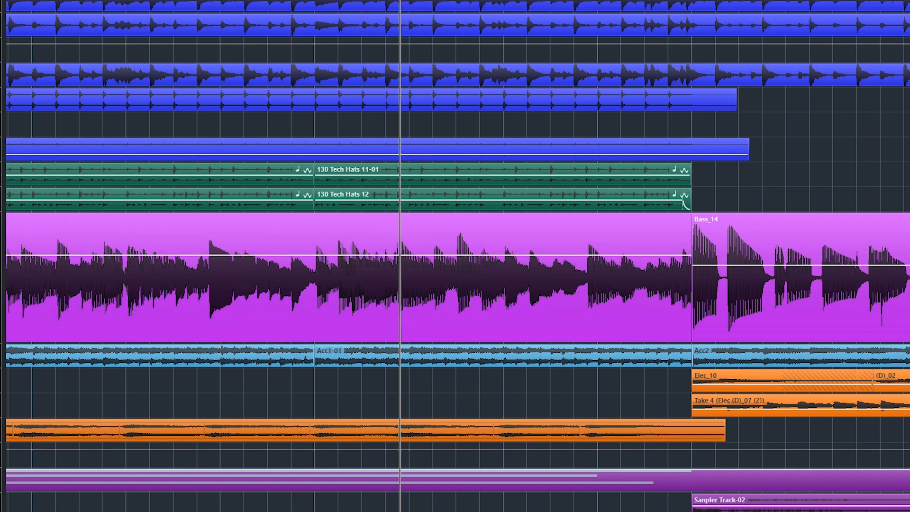
Scroll the project view up three notches and back down.
scroll("up", 3)
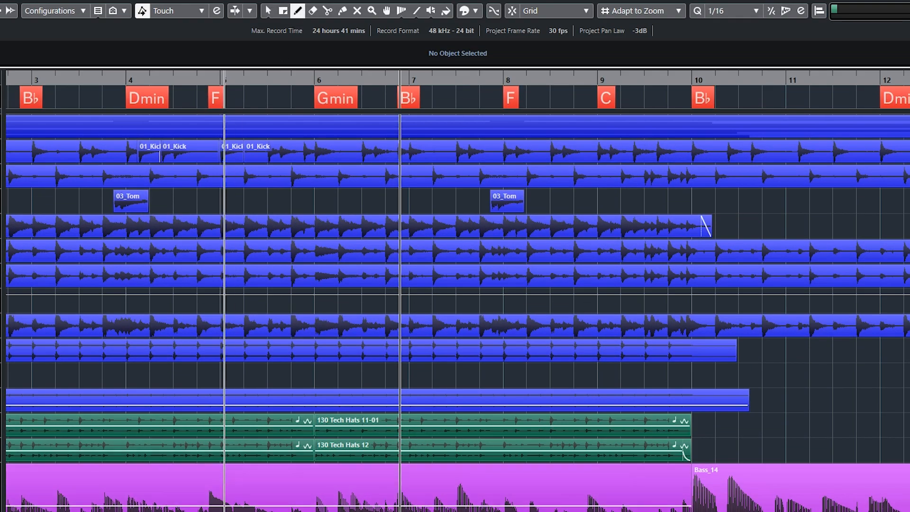
scroll("down", 3)
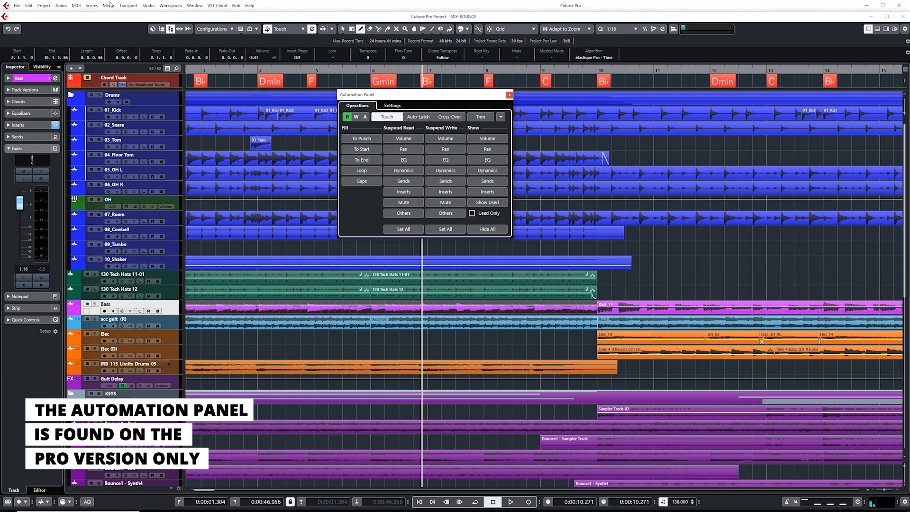
Browse the Project and Audio menus, then dismiss the open list.
left_click(43, 6)
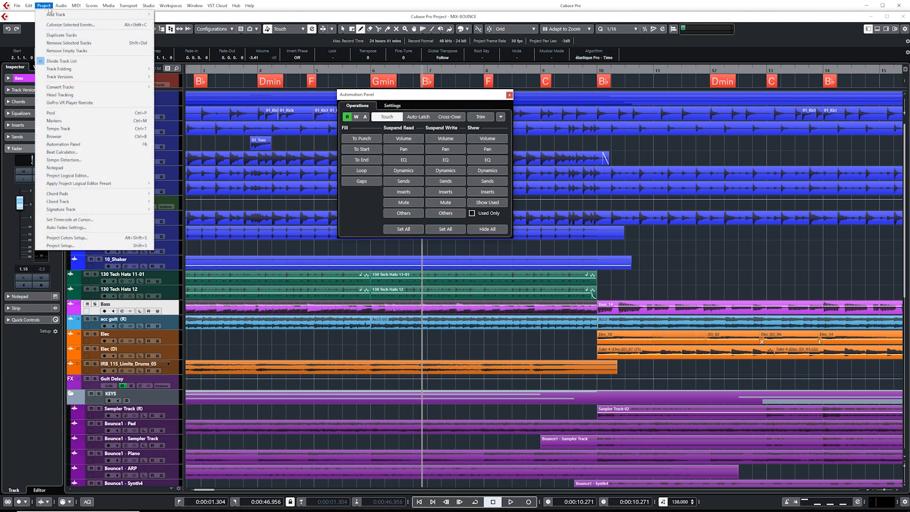
left_click(60, 5)
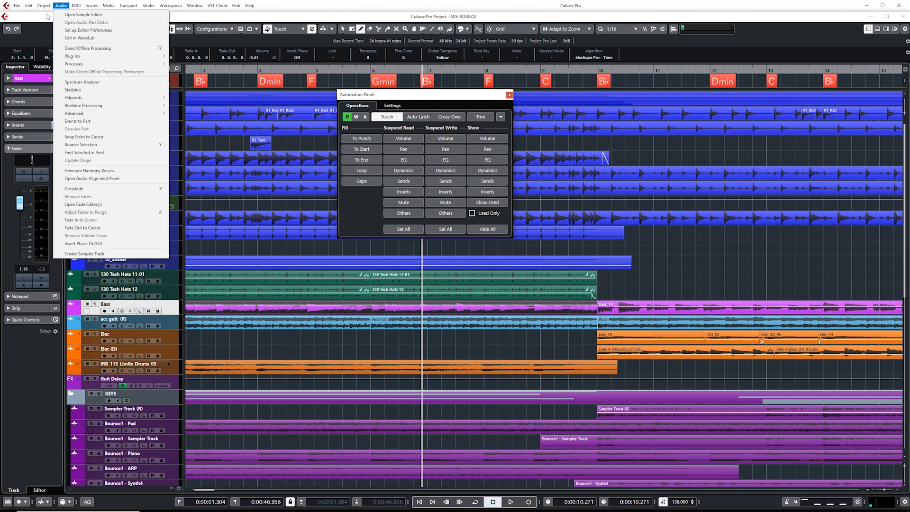
left_click(404, 102)
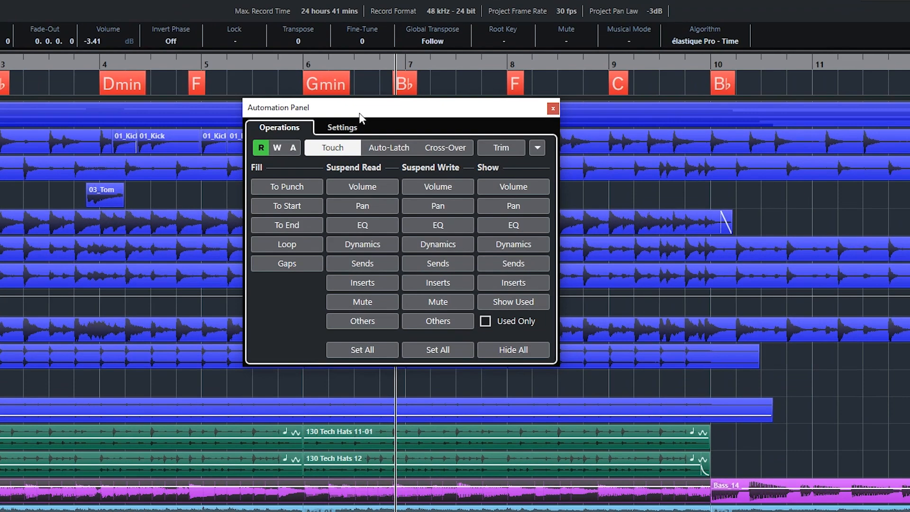
Uncheck Reveal Parameter on Write in the Automation Panel settings and close the panel.
left_click(342, 127)
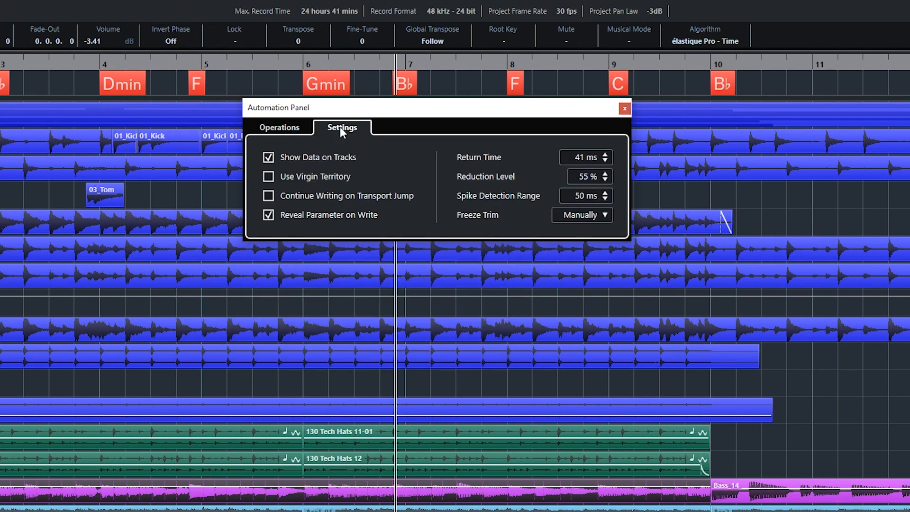
left_click(278, 127)
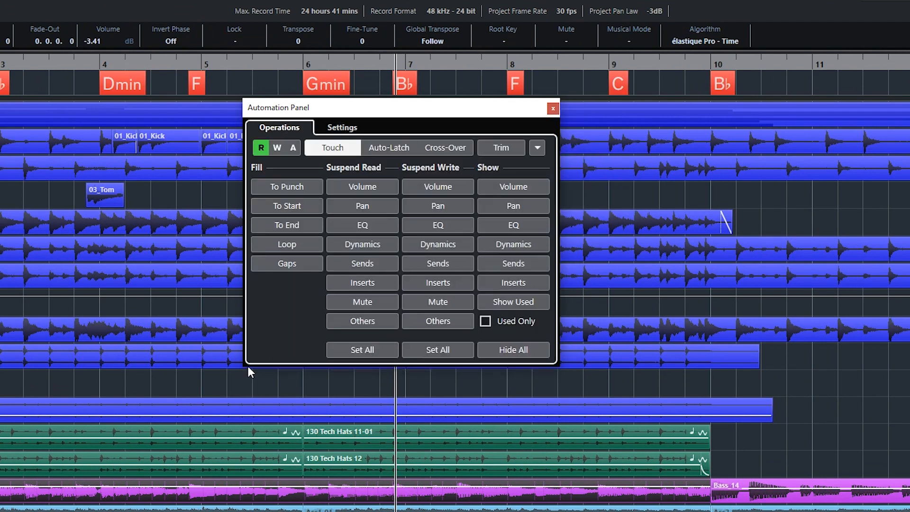
mouse_move(254, 361)
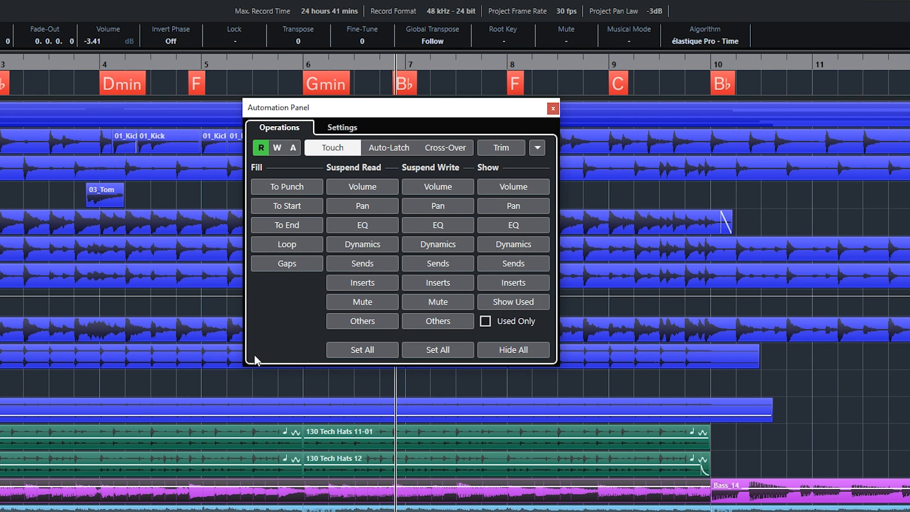
mouse_move(405, 129)
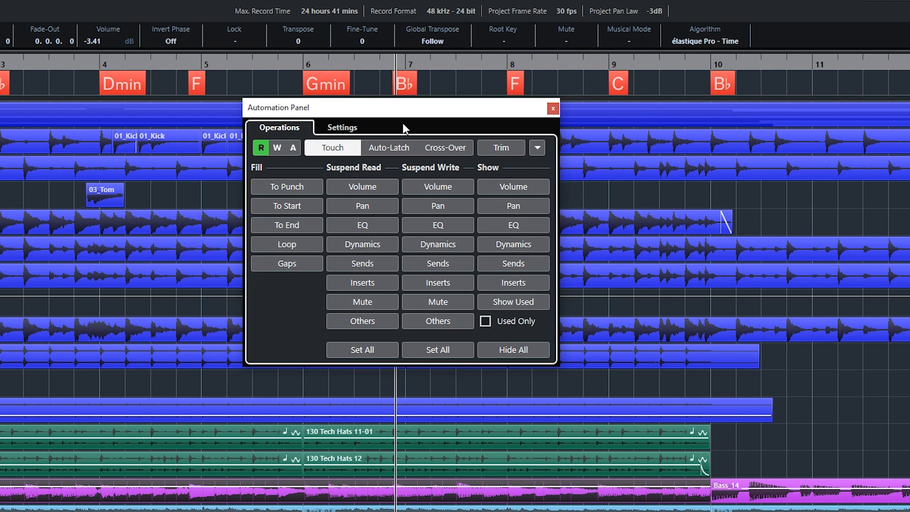
left_click(342, 128)
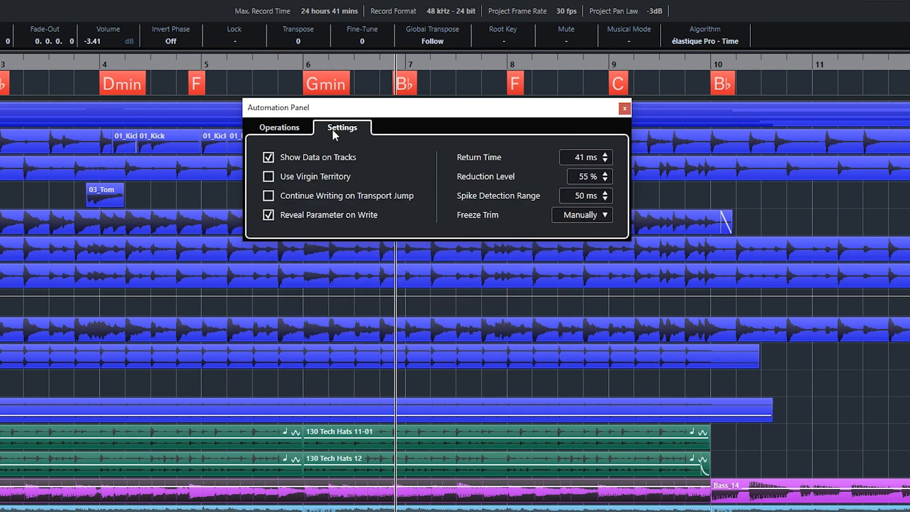
mouse_move(524, 241)
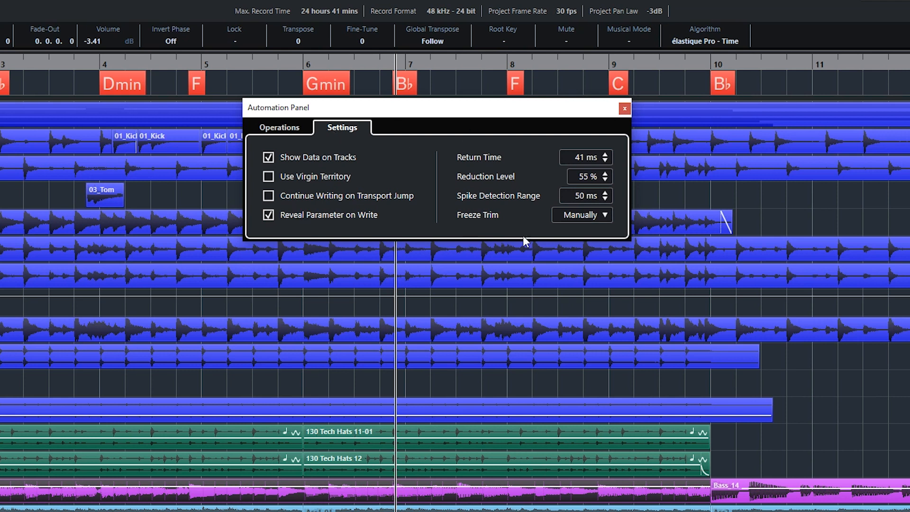
mouse_move(296, 234)
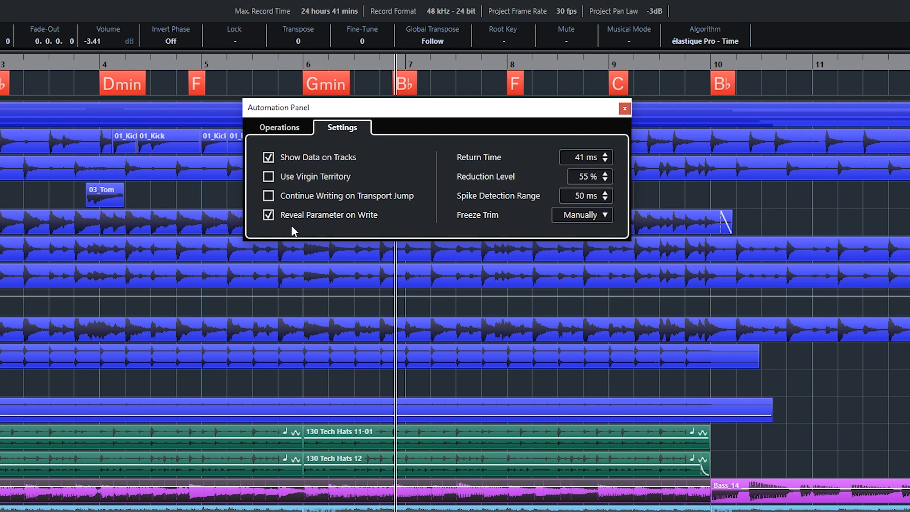
mouse_move(339, 209)
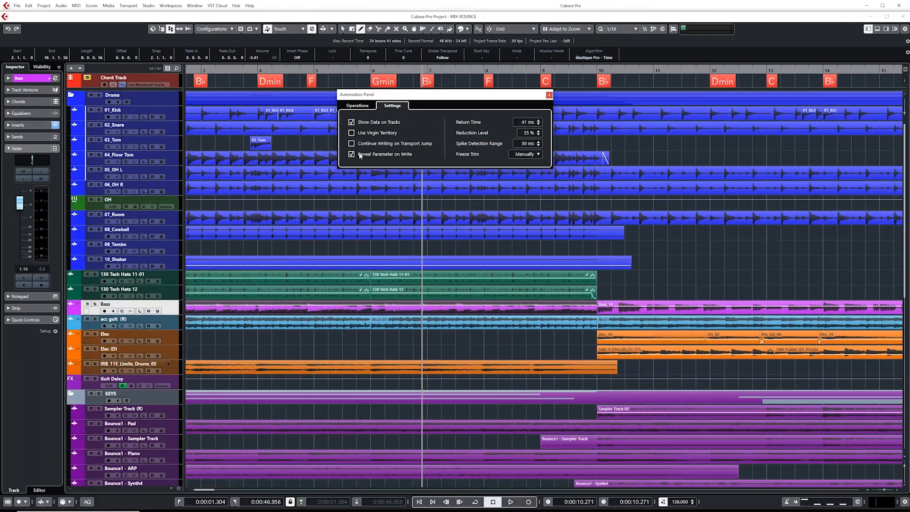
left_click(352, 153)
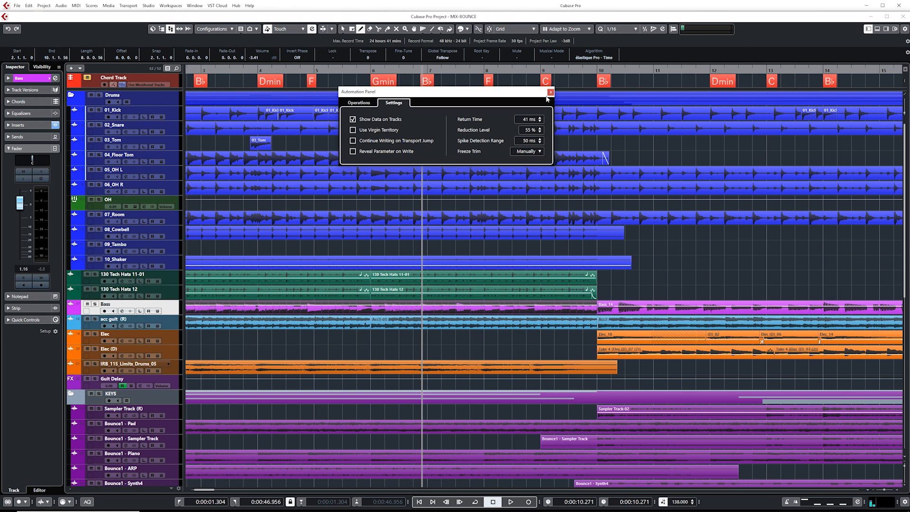
left_click(549, 92)
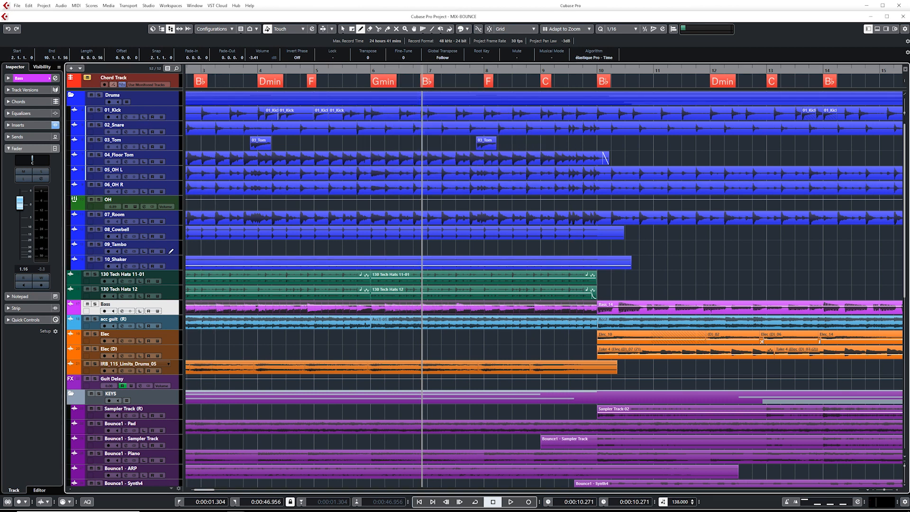
Zoom out, select 09_Tambo, enable its automation writing, and show its automation lane.
left_click(116, 243)
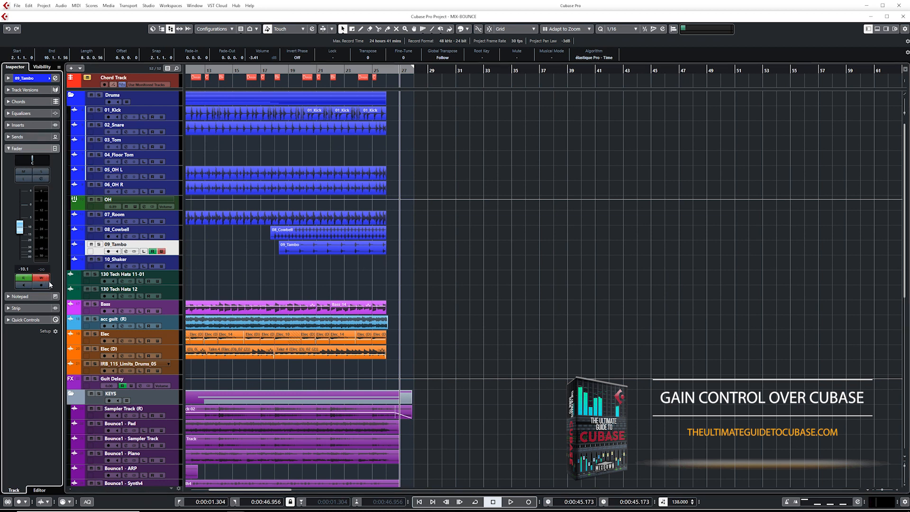
left_click_drag(22, 237, 22, 223)
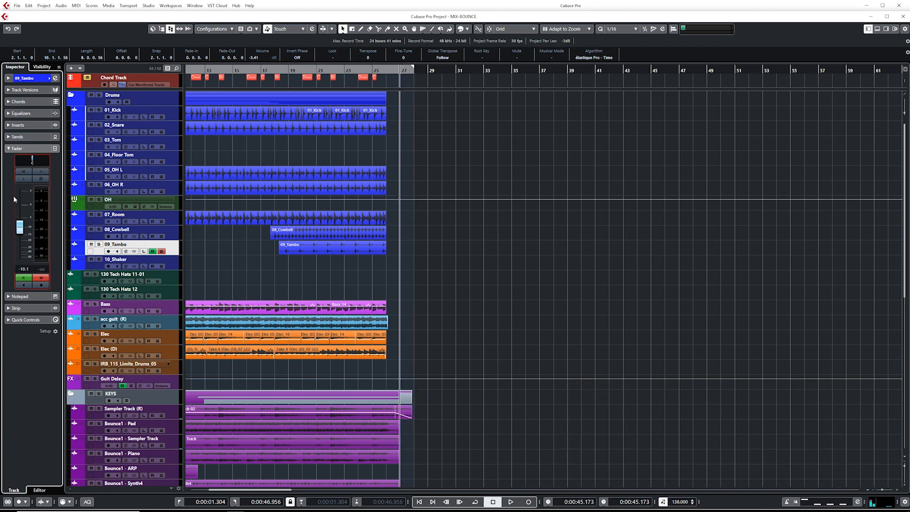
left_click(509, 501)
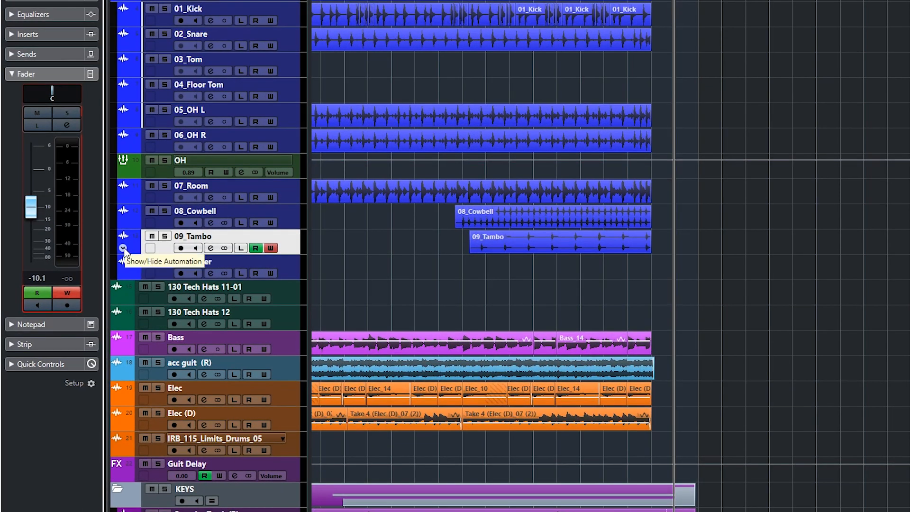
left_click(122, 248)
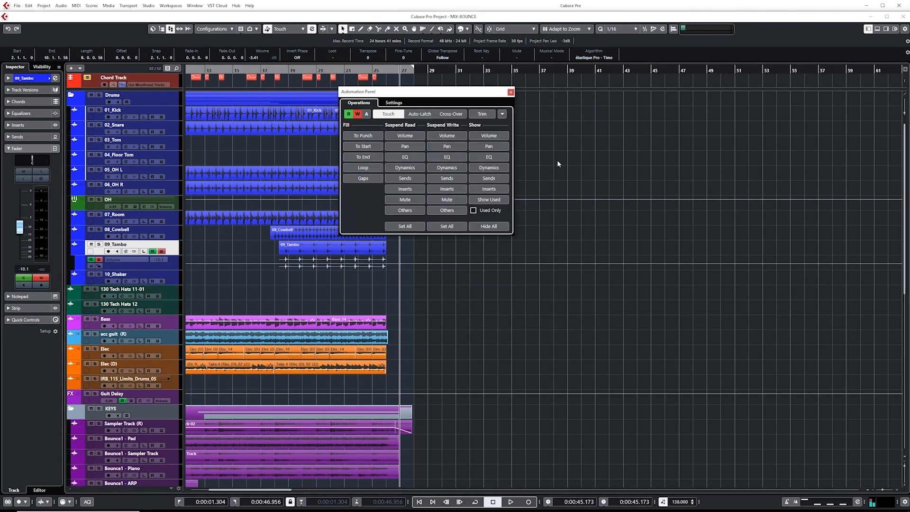
mouse_move(400, 110)
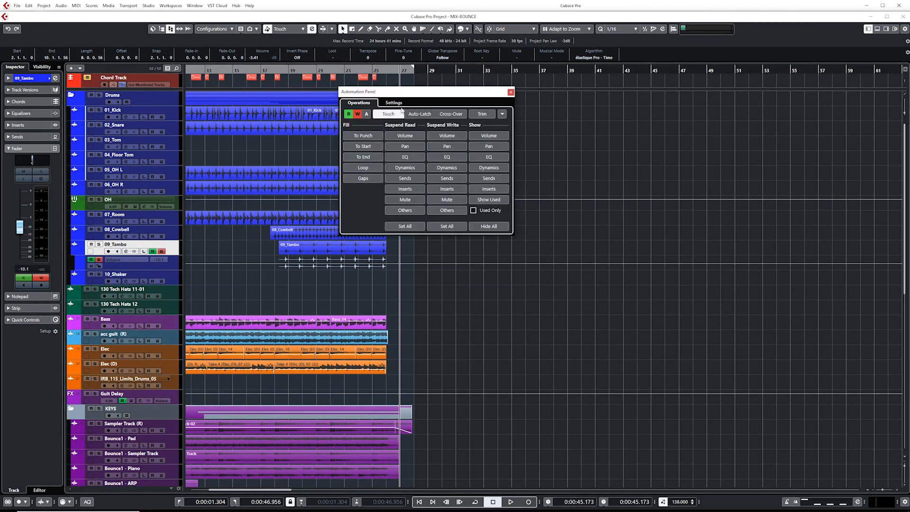
Confirm Reveal Parameter on Write is off, close the Automation Panel, and select 08_Cowbell.
left_click(394, 103)
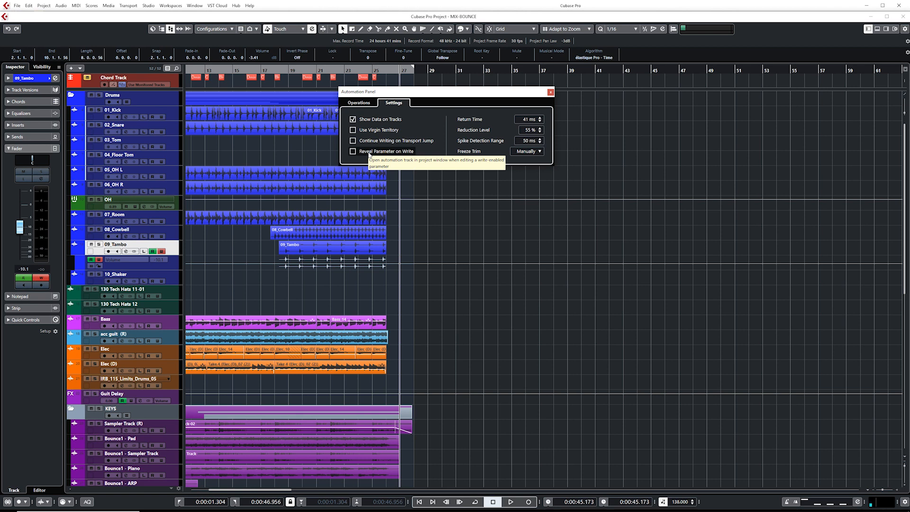
left_click(550, 92)
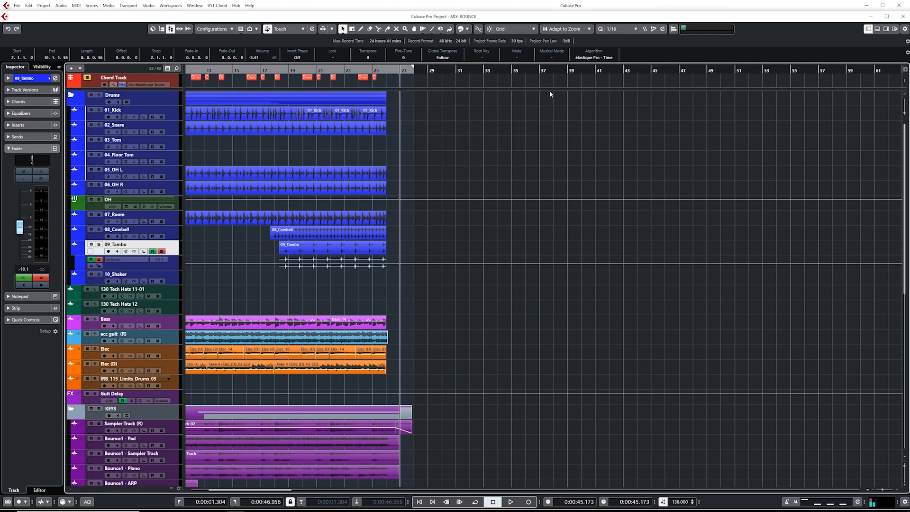
left_click(117, 229)
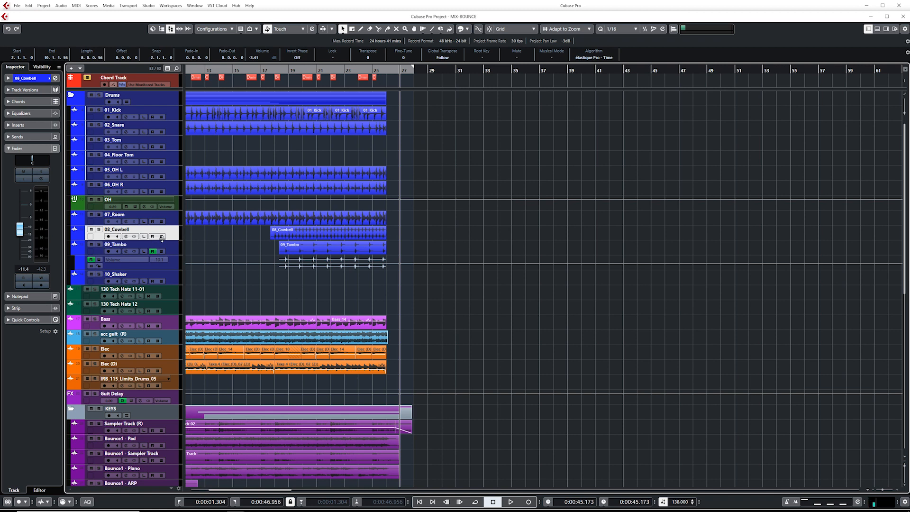
Enable the W automation-write button on the 08_Cowbell track.
left_click(509, 501)
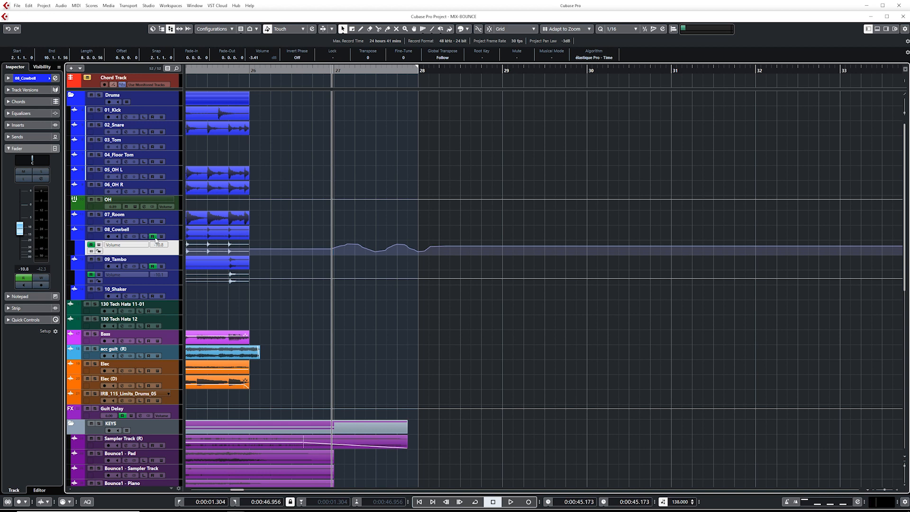
Scroll down to the Input/Output Channels folder and select the Stereo Out channel.
scroll("down", 3)
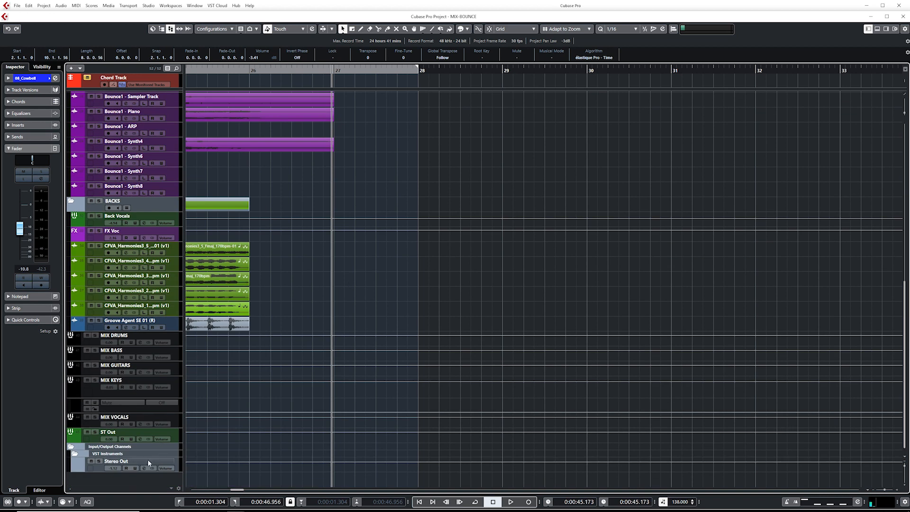
left_click(116, 461)
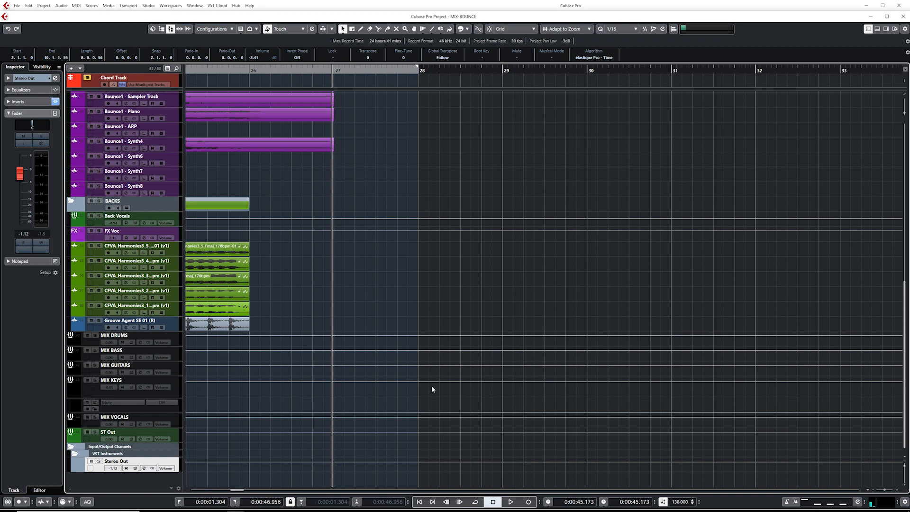
mouse_move(220, 470)
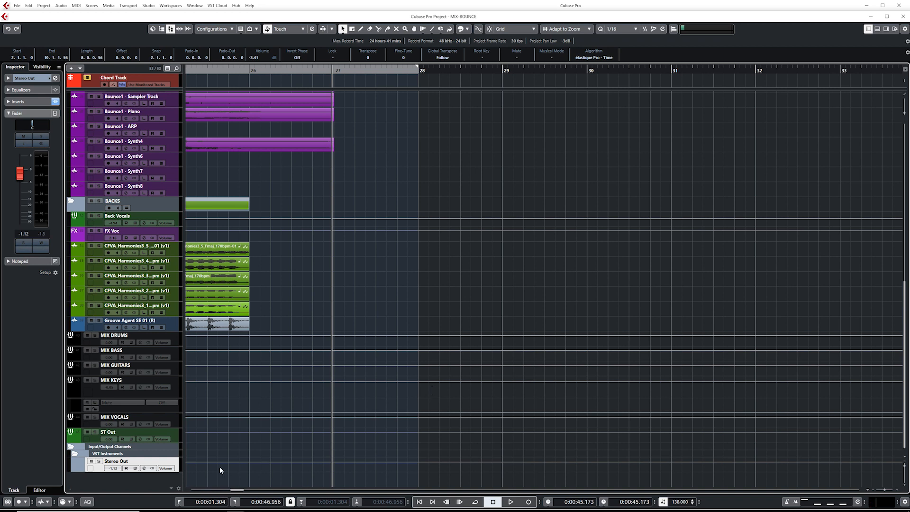
mouse_move(142, 454)
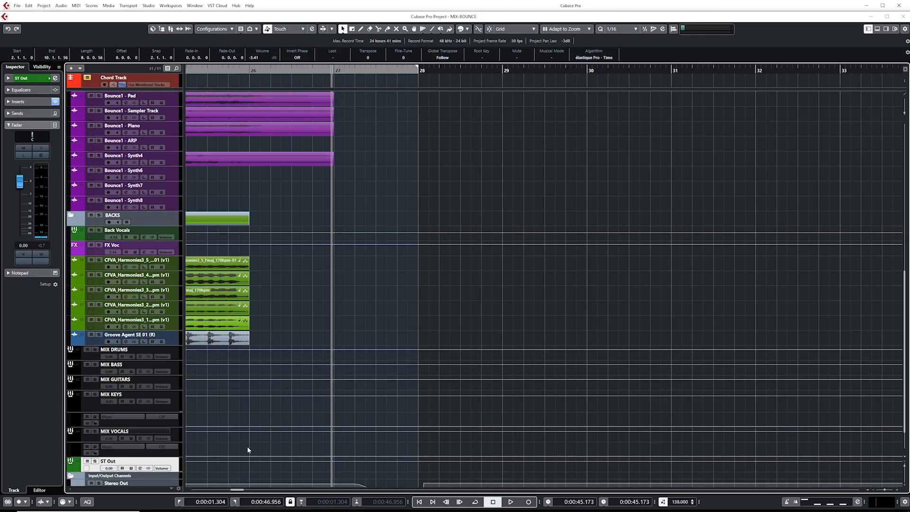
scroll("down", 3)
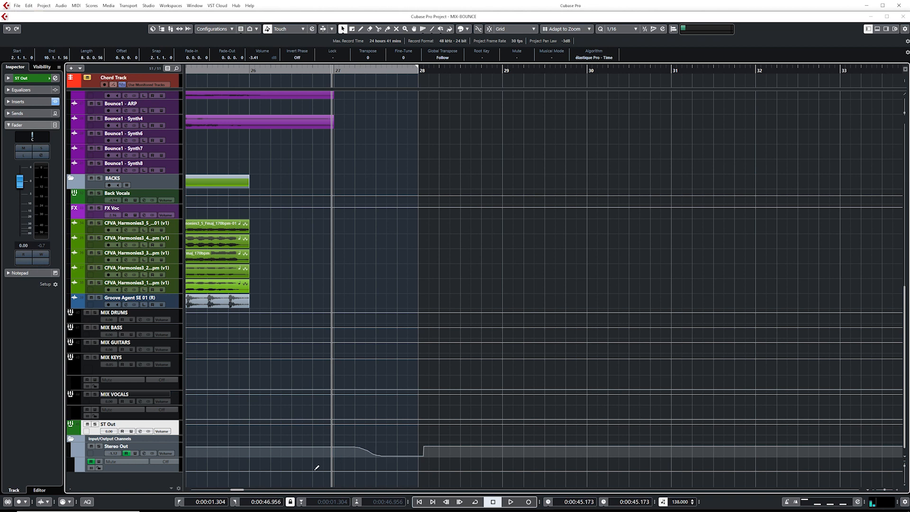
mouse_move(254, 465)
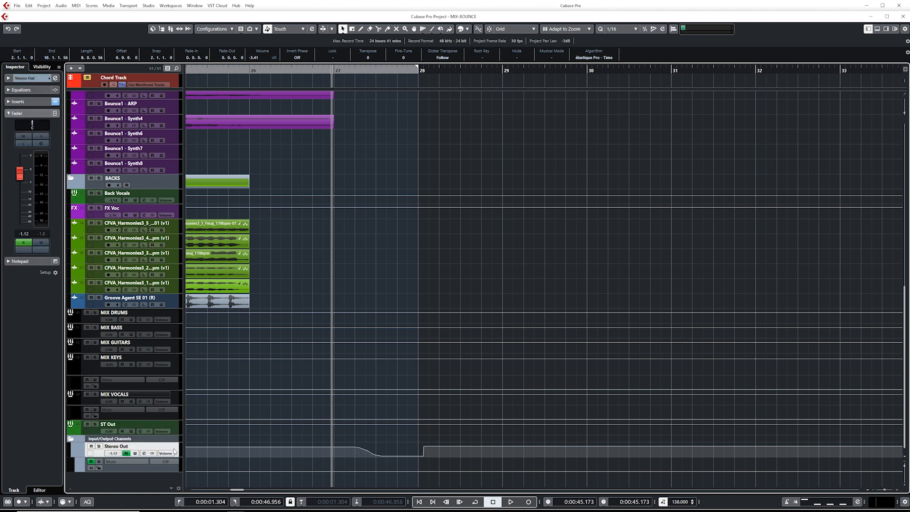
Open the Automation Panel from the toolbar and choose Show Used.
left_click(311, 29)
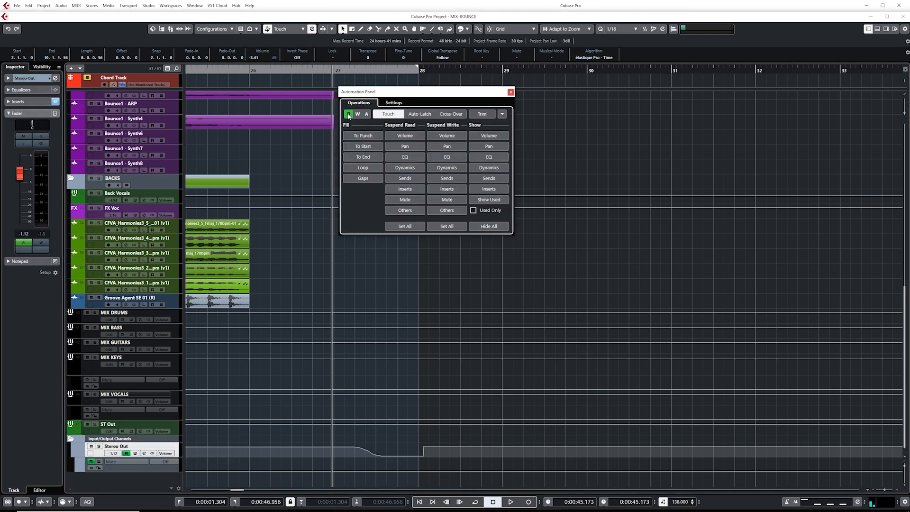
left_click(393, 103)
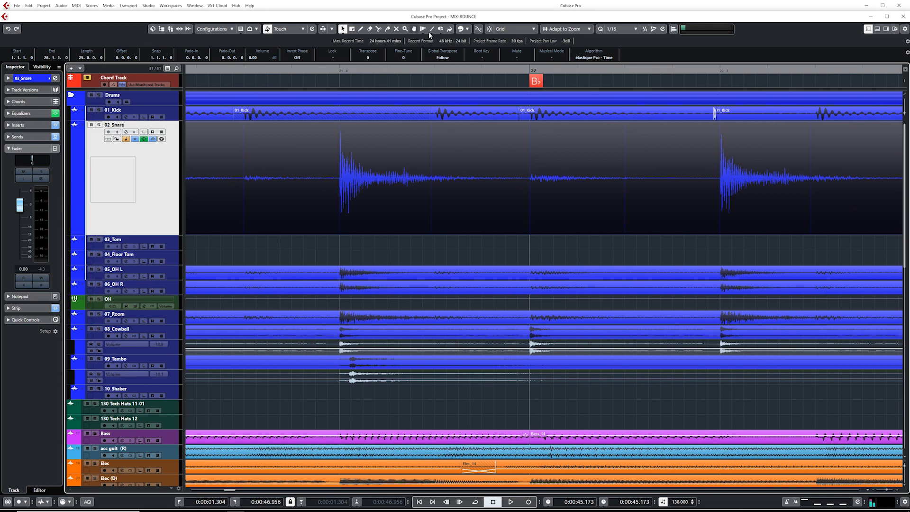
Select the 02_Snare event and slip its audio contents without moving its boundaries.
left_click(460, 28)
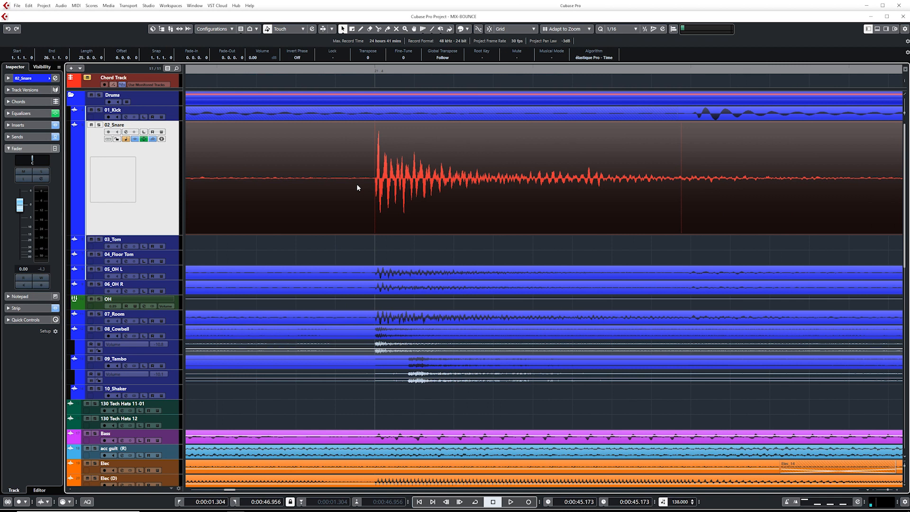
scroll("right", 3)
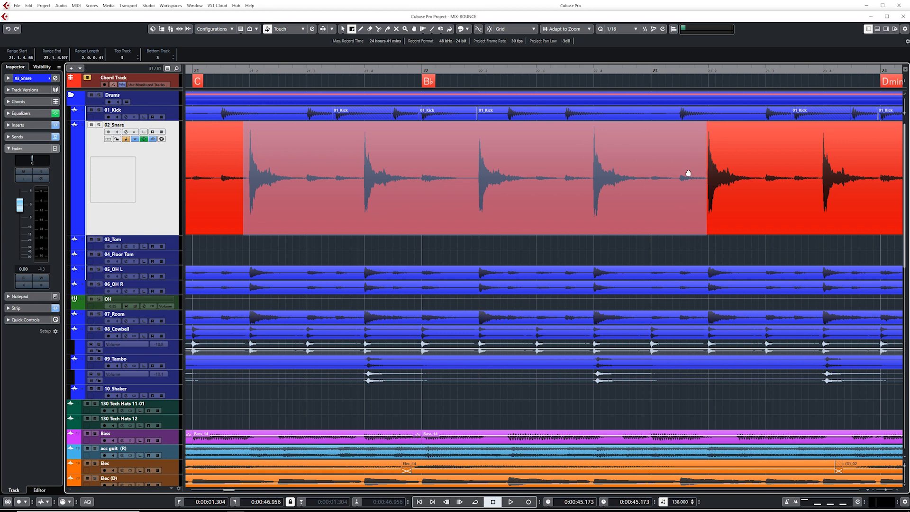
left_click(441, 180)
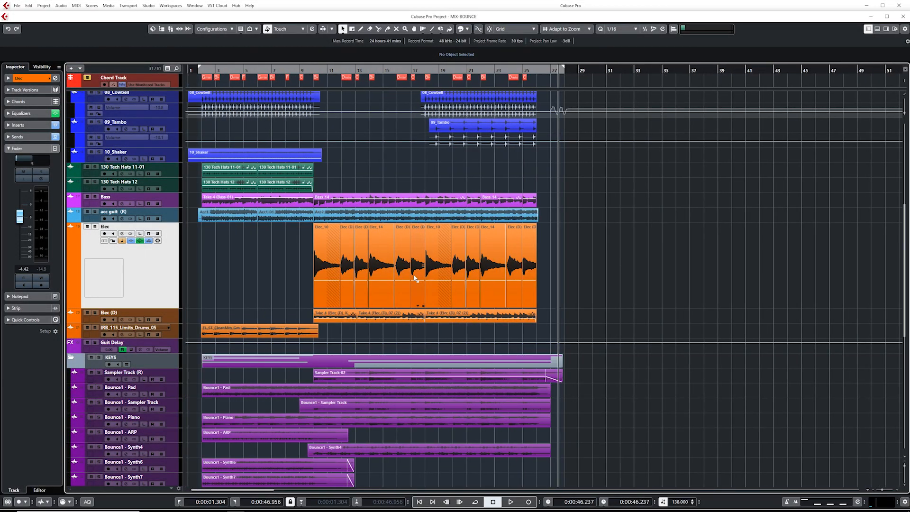
Bounce the selected Elec events into one audio event, Elec_09, replacing the originals.
left_click(423, 267)
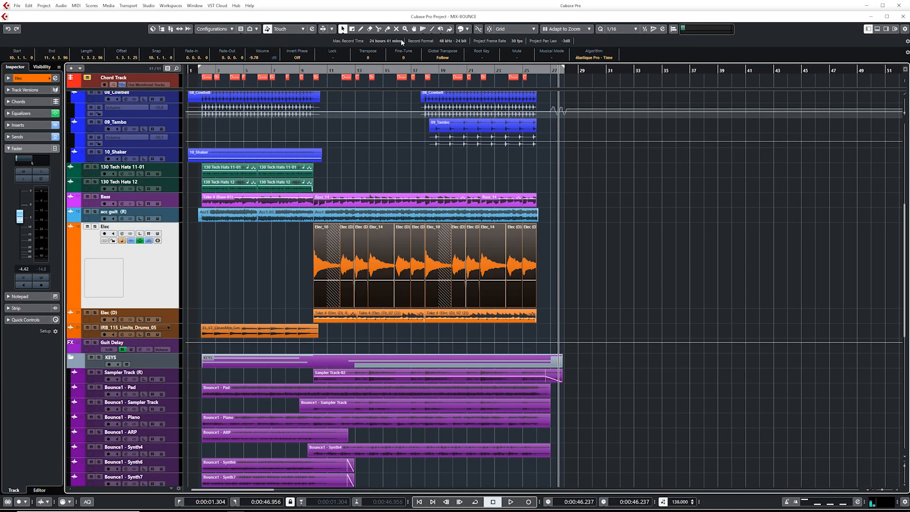
mouse_move(361, 29)
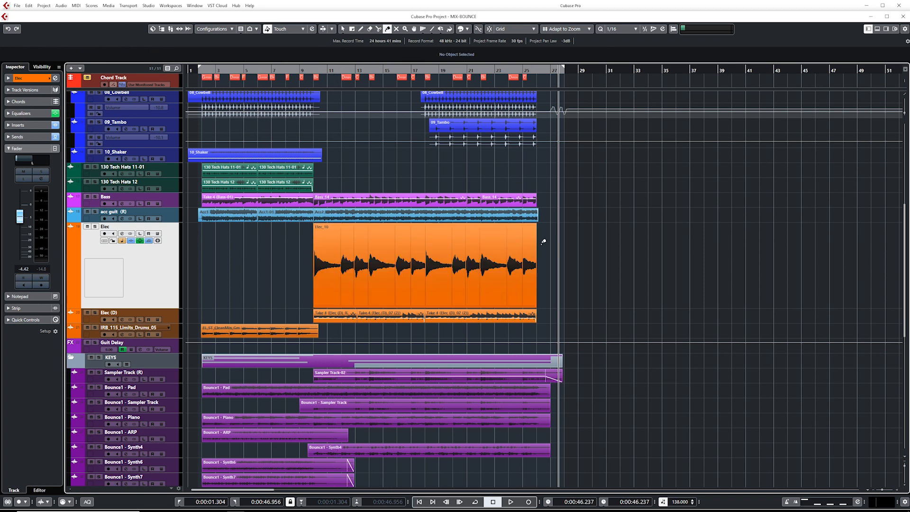
left_click(423, 267)
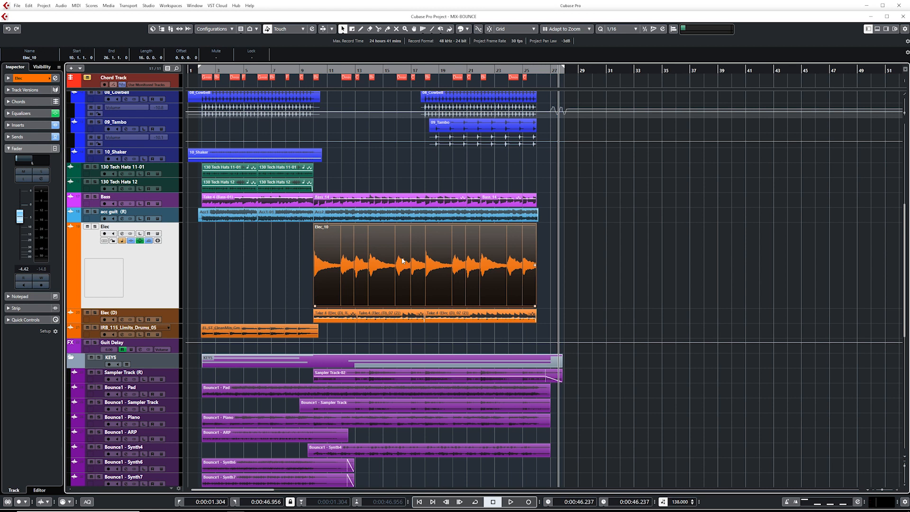
left_click(60, 6)
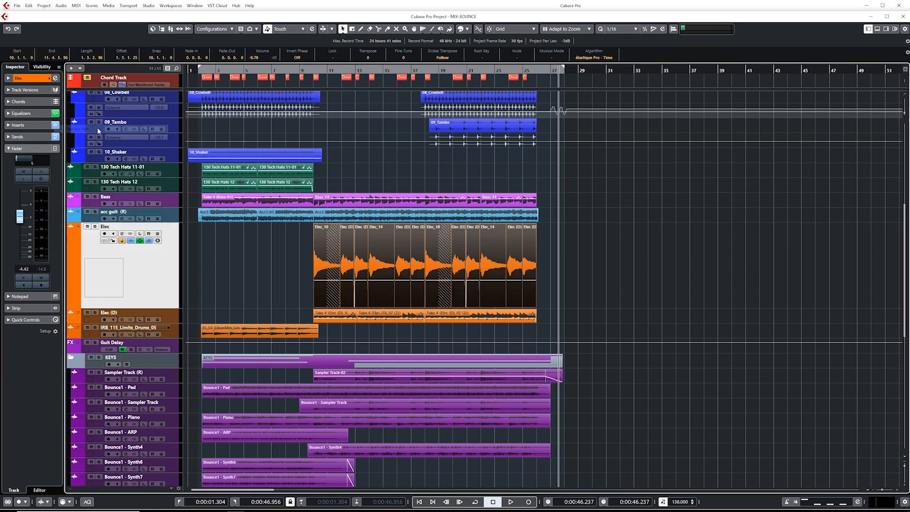
right_click(380, 260)
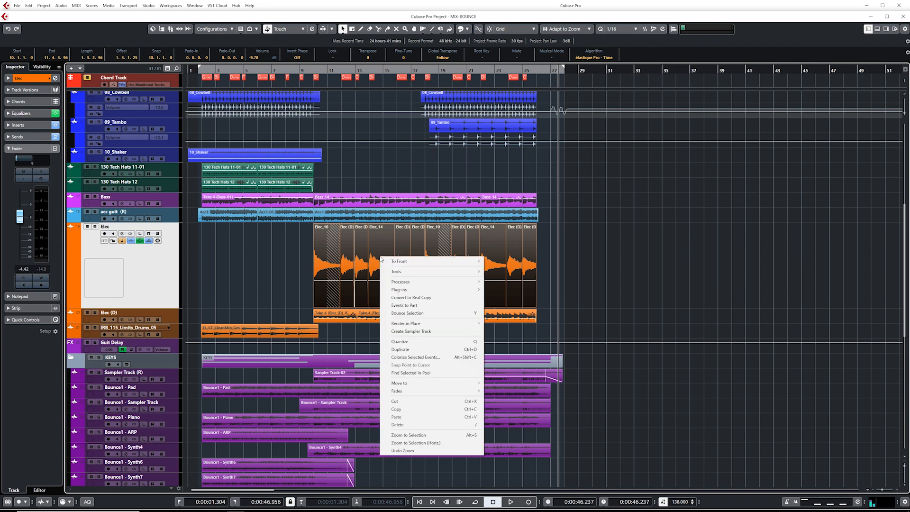
mouse_move(408, 313)
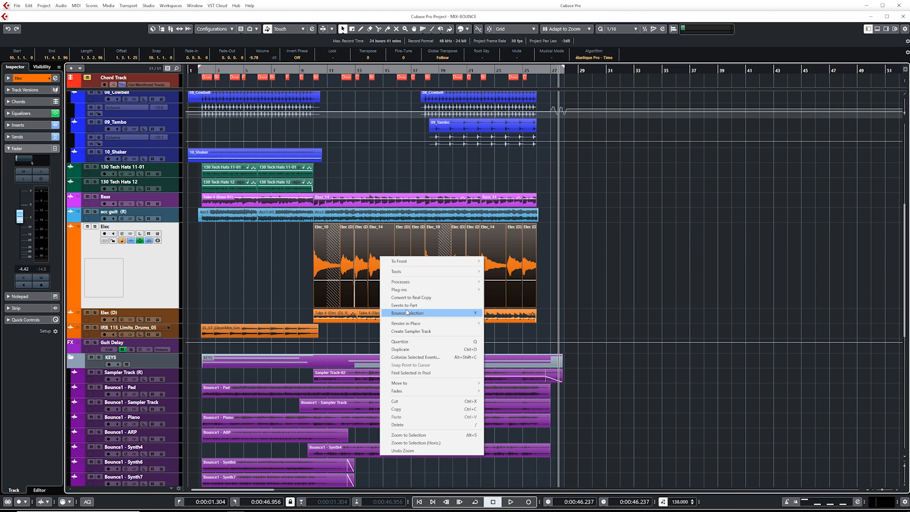
left_click(408, 313)
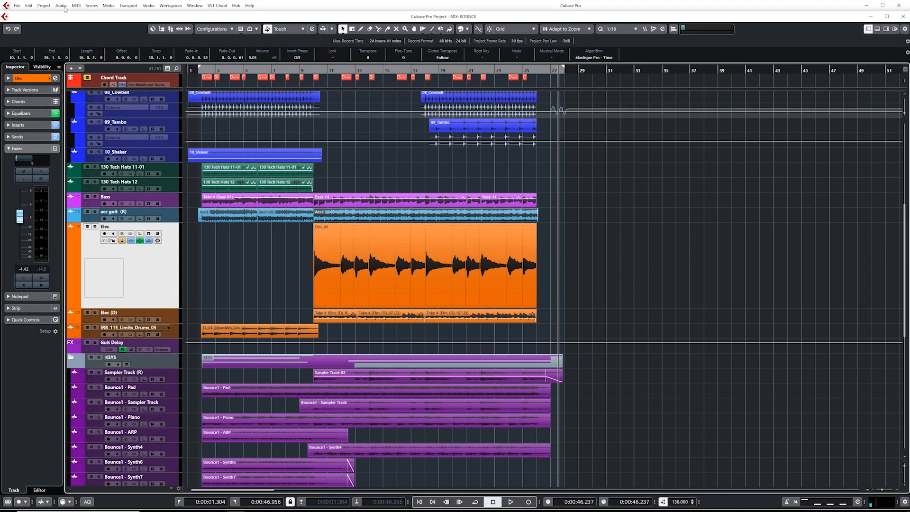
Show the Acc2 event's peak, RMS and loudness statistics from the Audio menu.
left_click(62, 6)
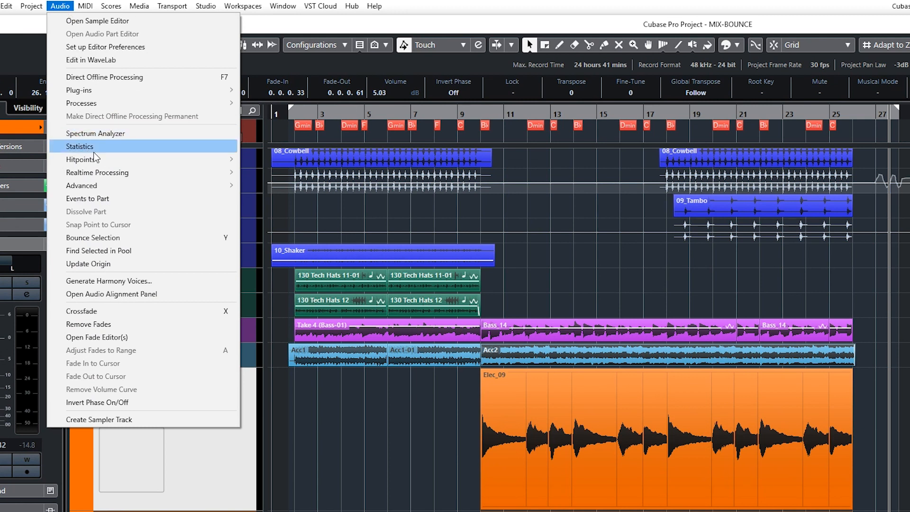
left_click(80, 146)
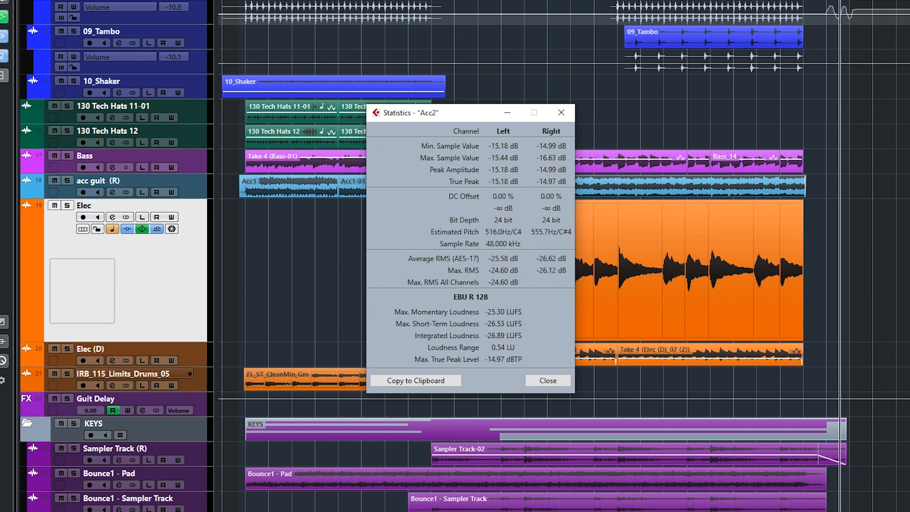
mouse_move(395, 276)
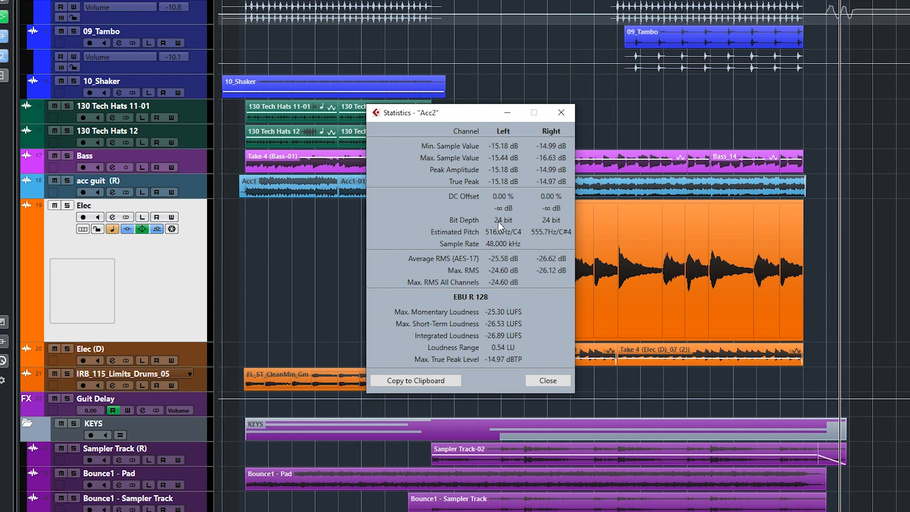
mouse_move(372, 238)
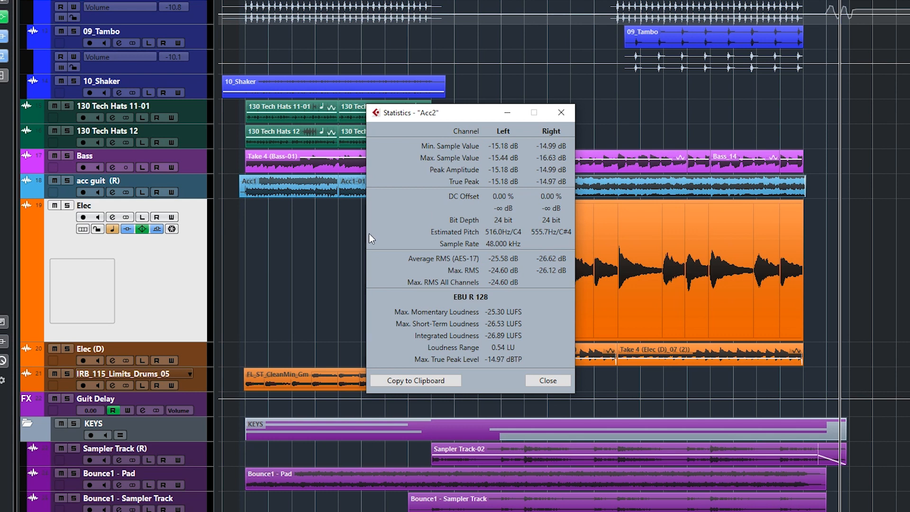
mouse_move(488, 246)
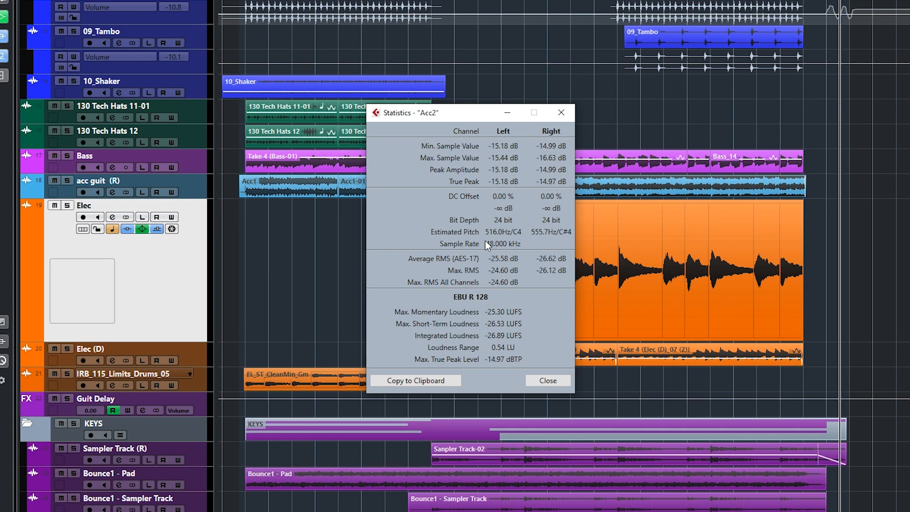
mouse_move(521, 233)
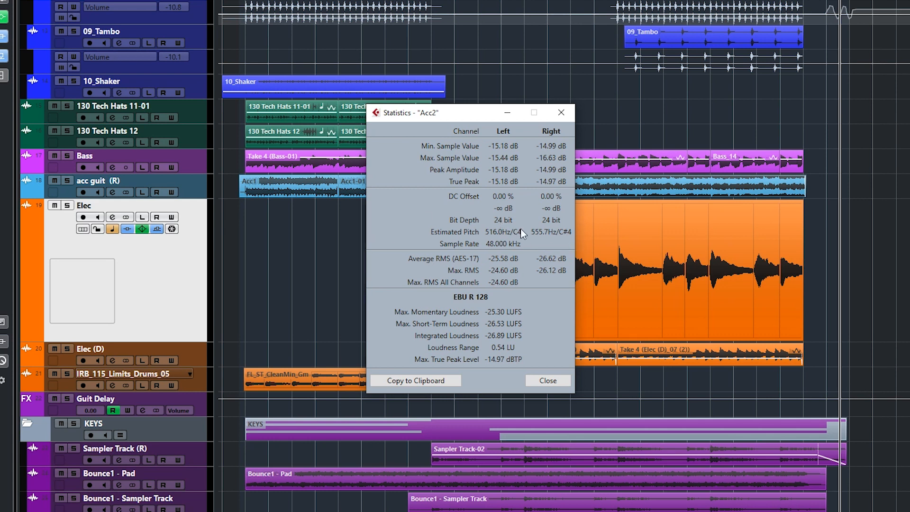
mouse_move(485, 234)
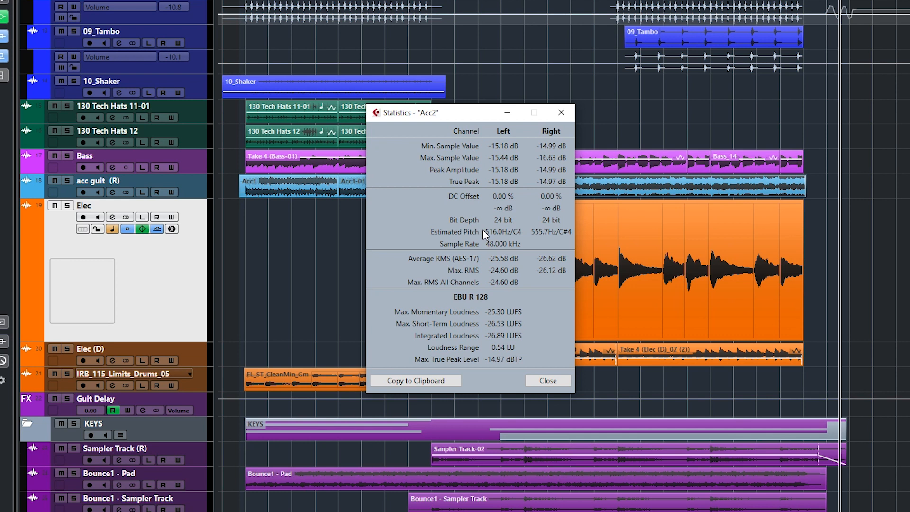
mouse_move(415, 380)
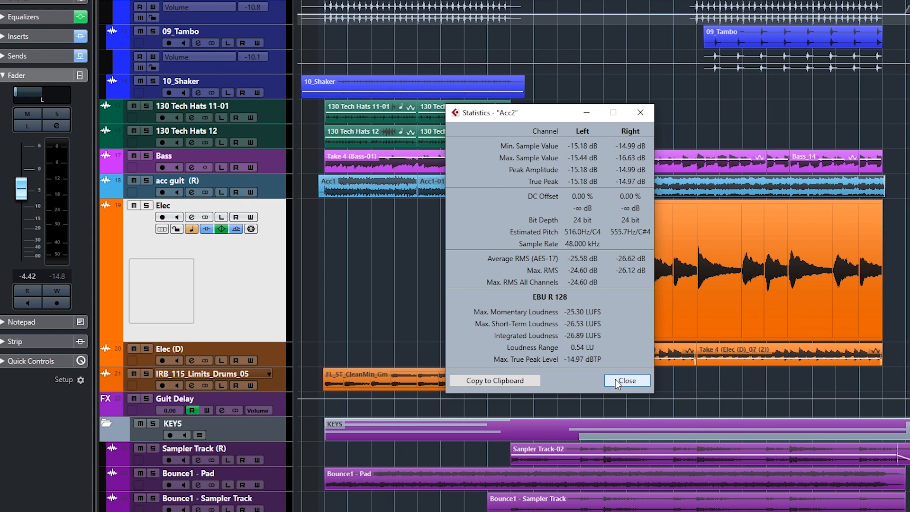
Close the Statistics window and expand the Elec track's Notepad in the Inspector.
left_click(625, 380)
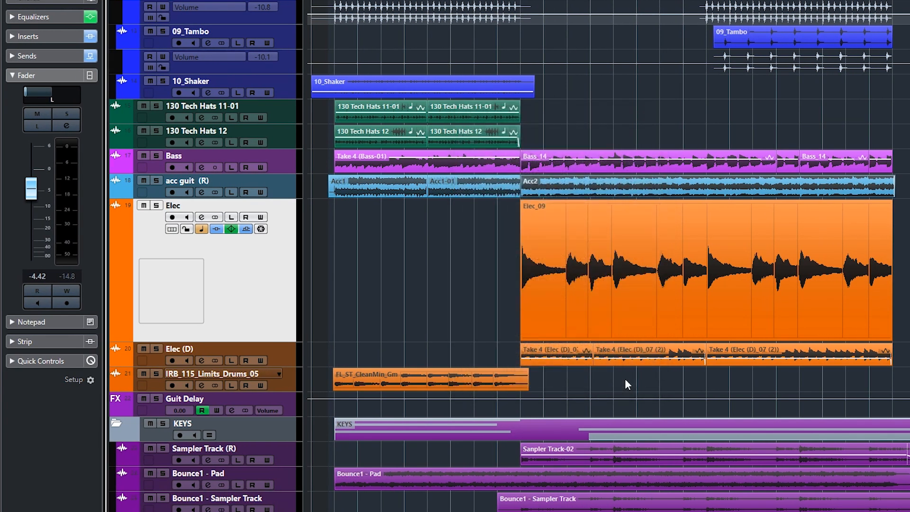
mouse_move(424, 337)
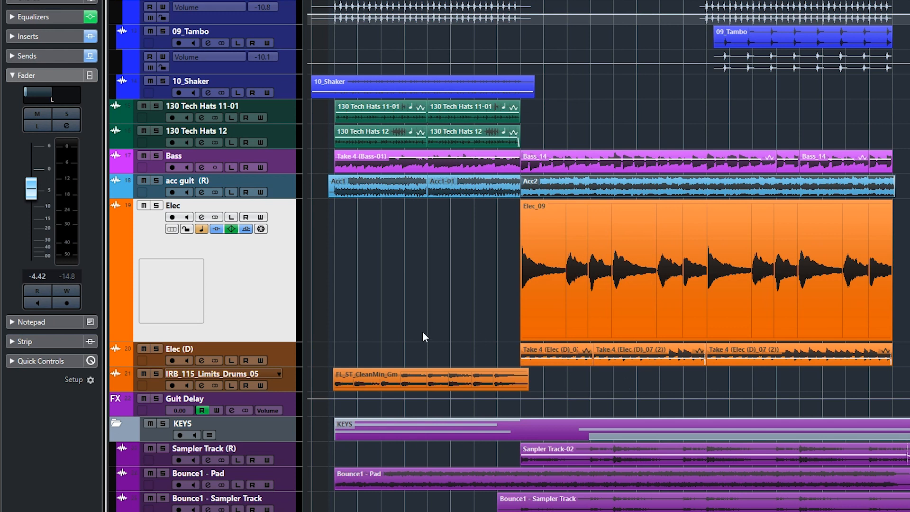
mouse_move(241, 300)
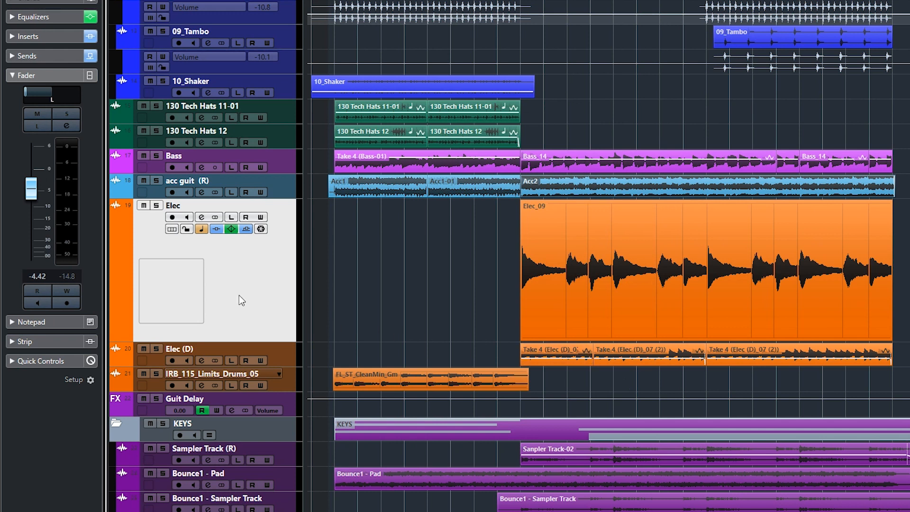
left_click(26, 75)
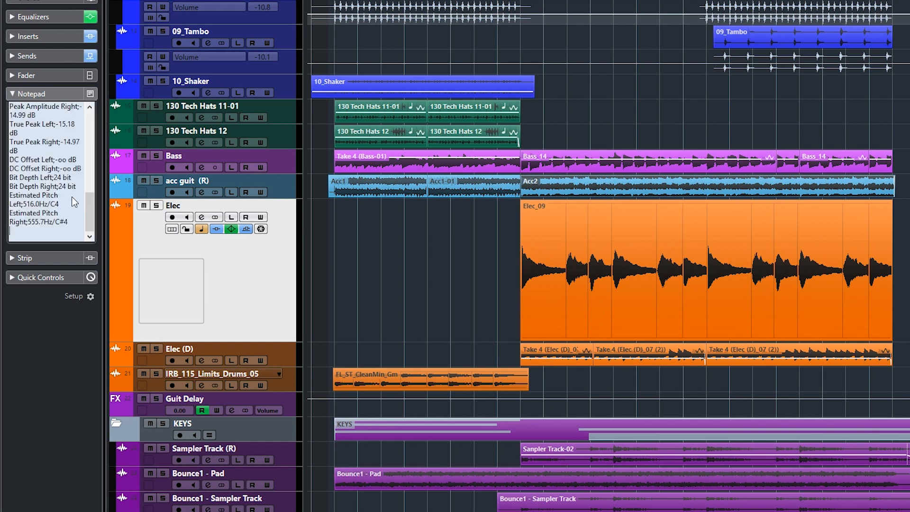
scroll("up", 3)
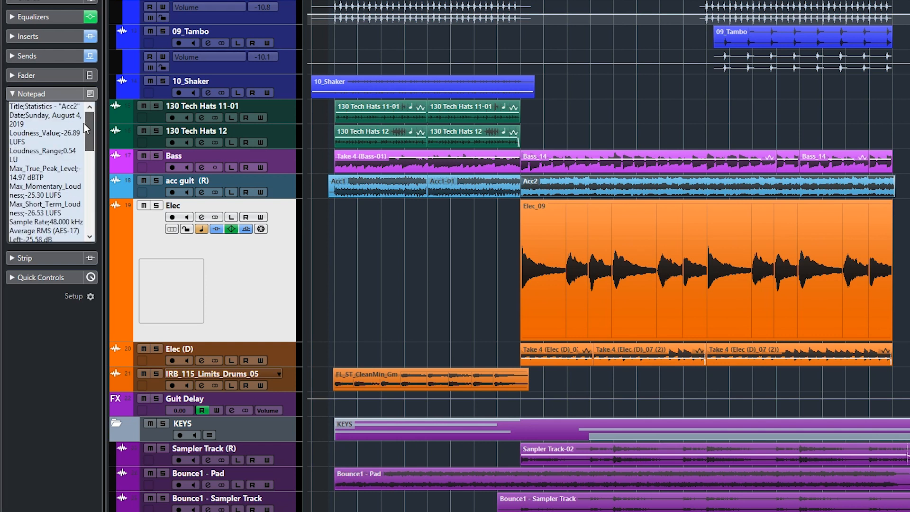
scroll("down", 3)
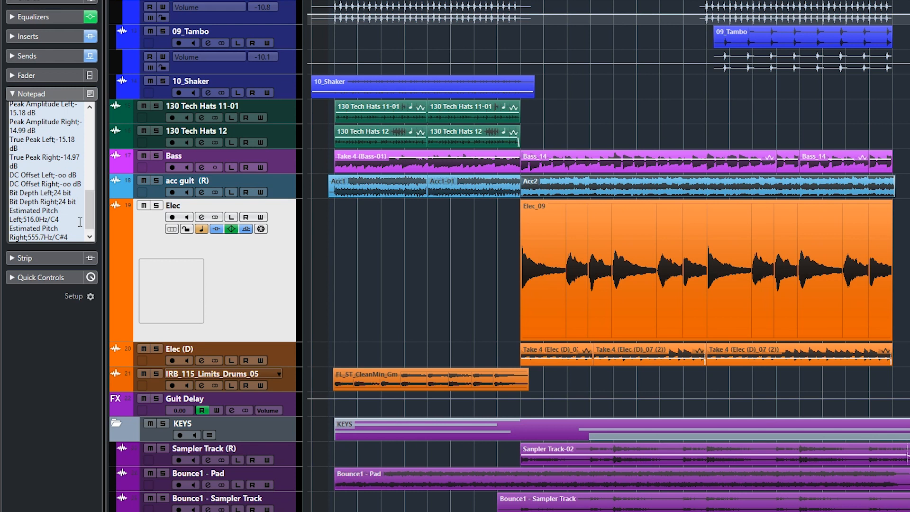